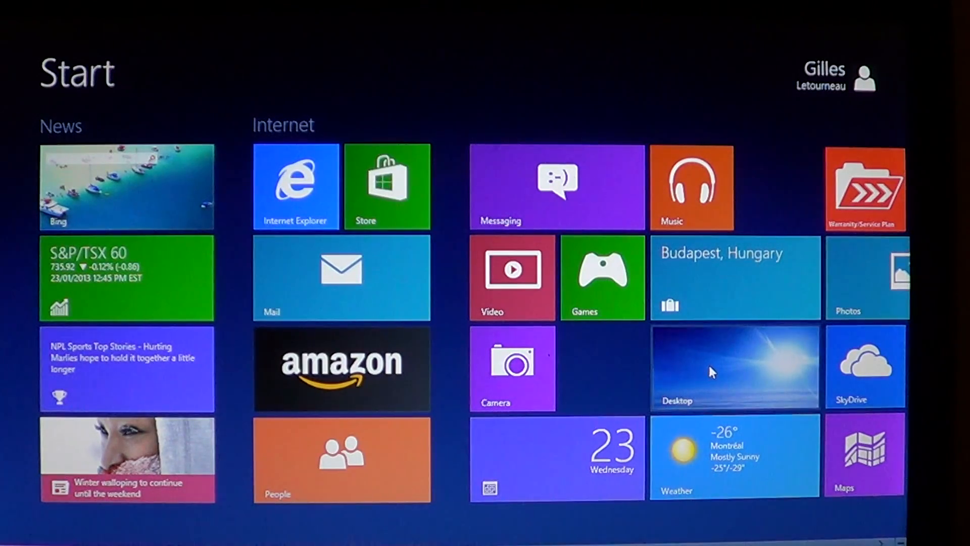
Go from the Start screen to the desktop via the Desktop tile.
left_click(713, 370)
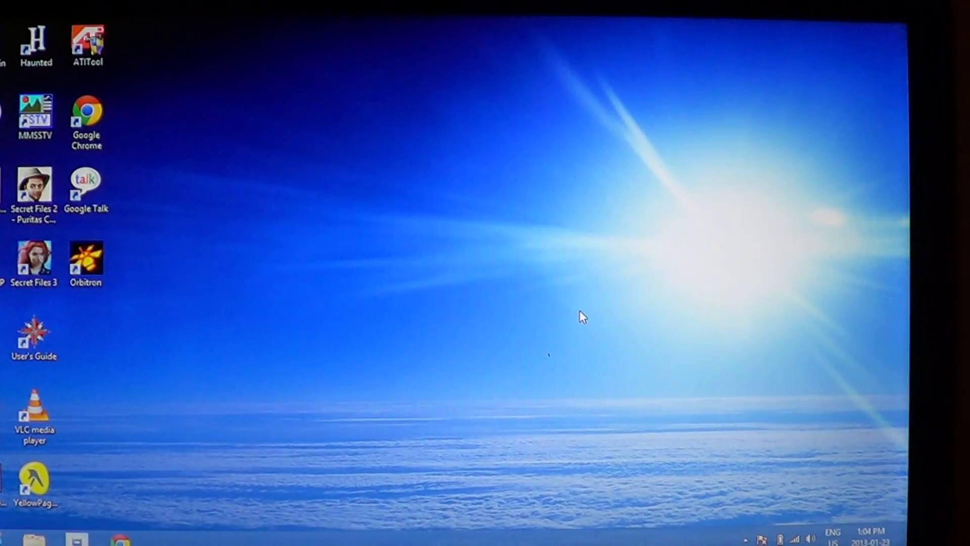
Bring up the desktop's right-click menu on an empty area.
right_click(583, 317)
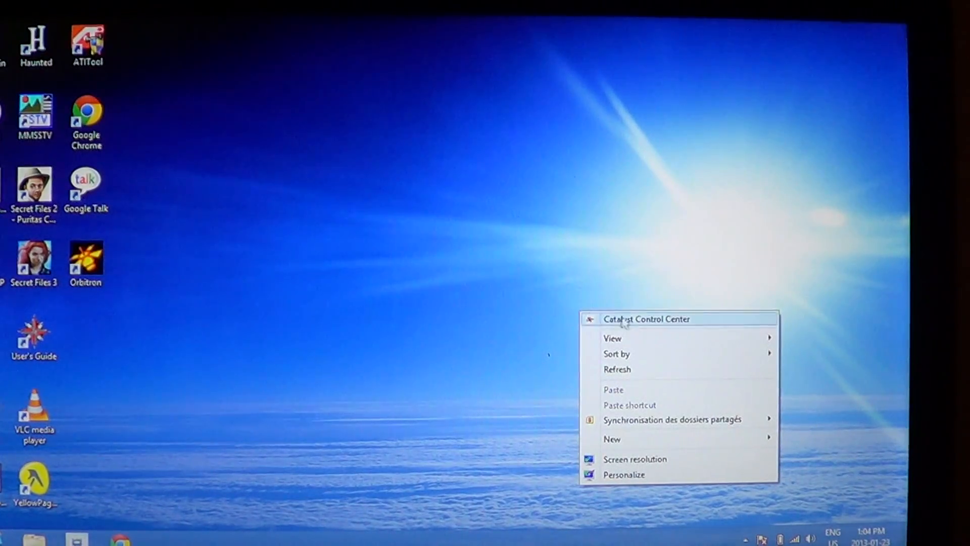
mouse_move(644, 340)
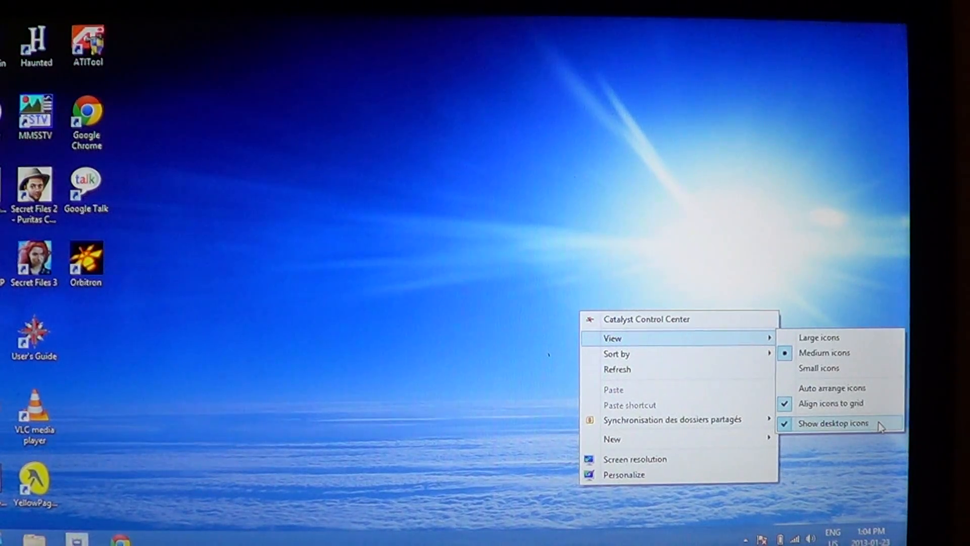
Uncheck Show desktop icons so only wallpaper and taskbar remain.
left_click(835, 423)
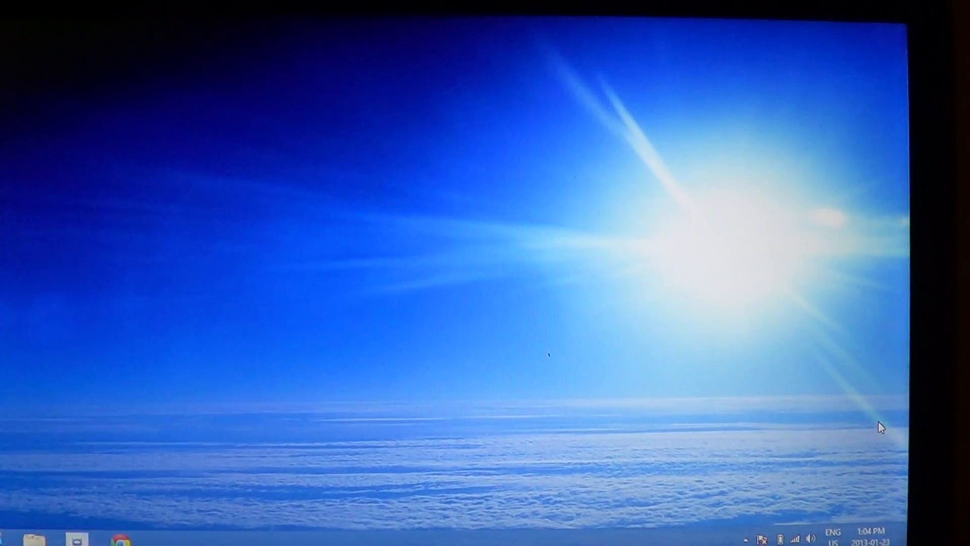
mouse_move(563, 271)
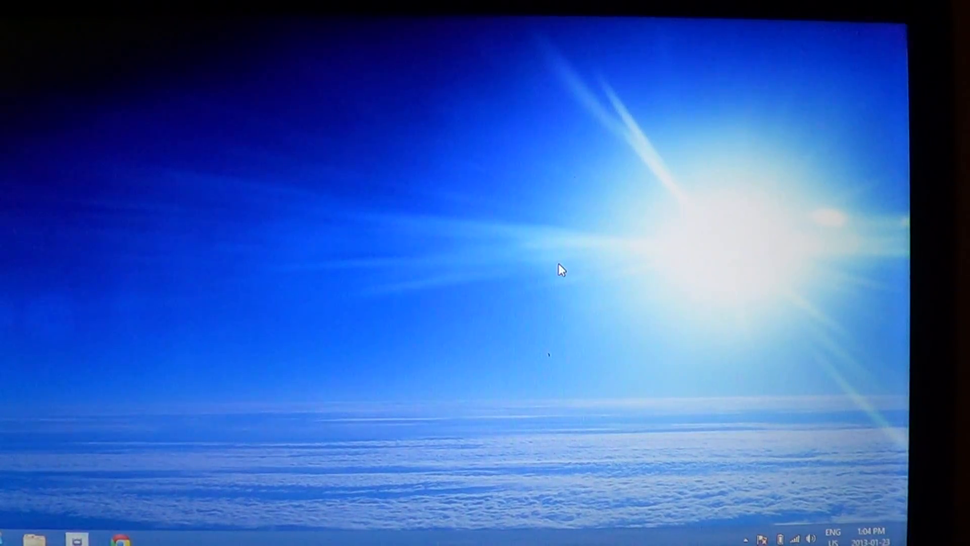
Re-check Show desktop icons from the desktop menu to restore the shortcuts.
right_click(561, 273)
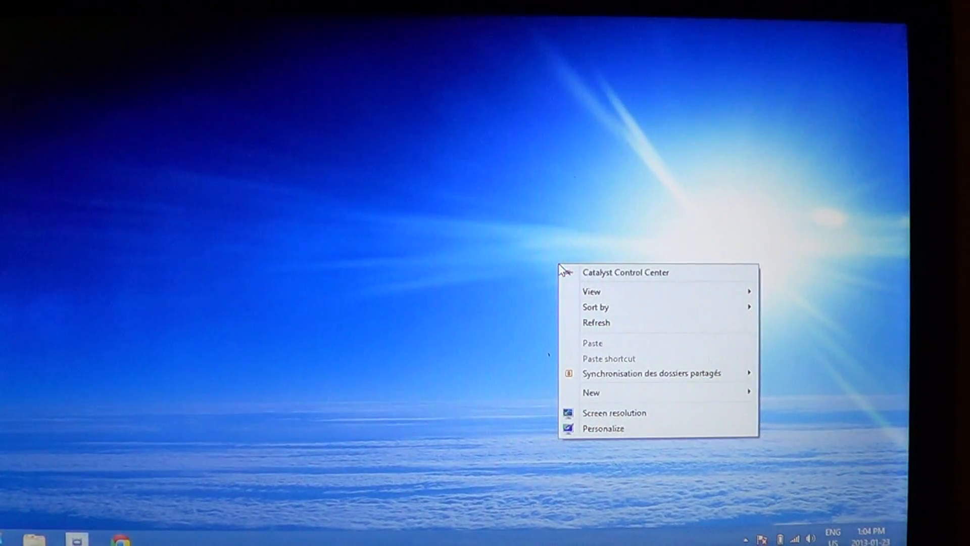
mouse_move(713, 317)
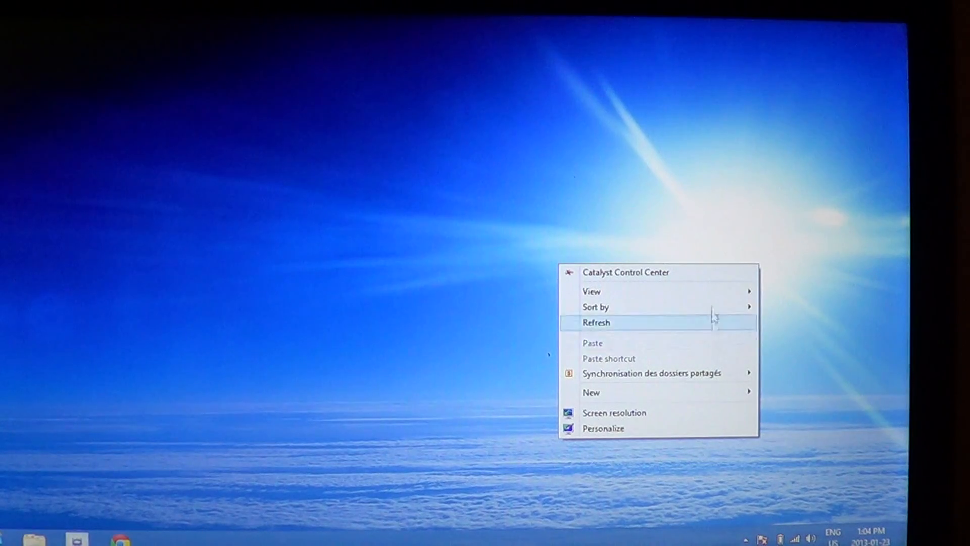
mouse_move(592, 291)
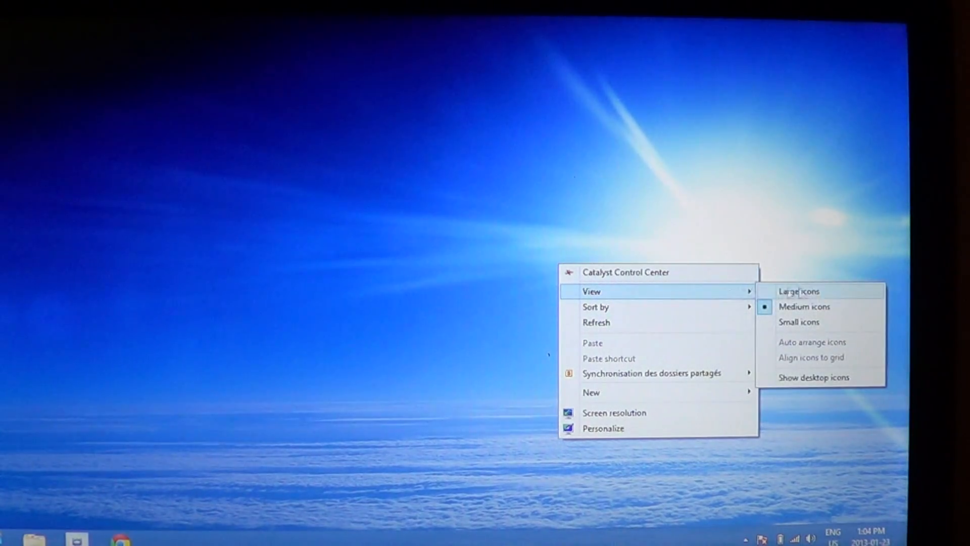
mouse_move(822, 385)
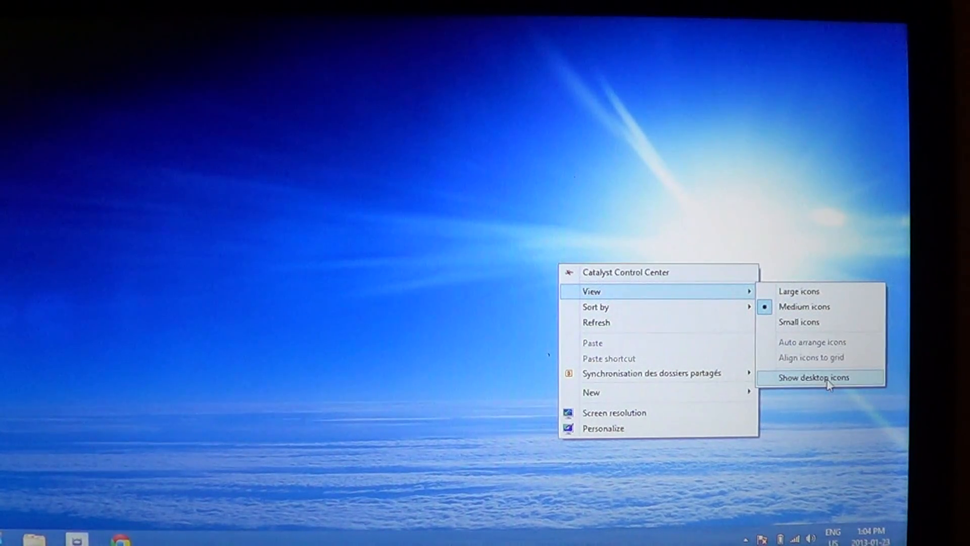
left_click(818, 377)
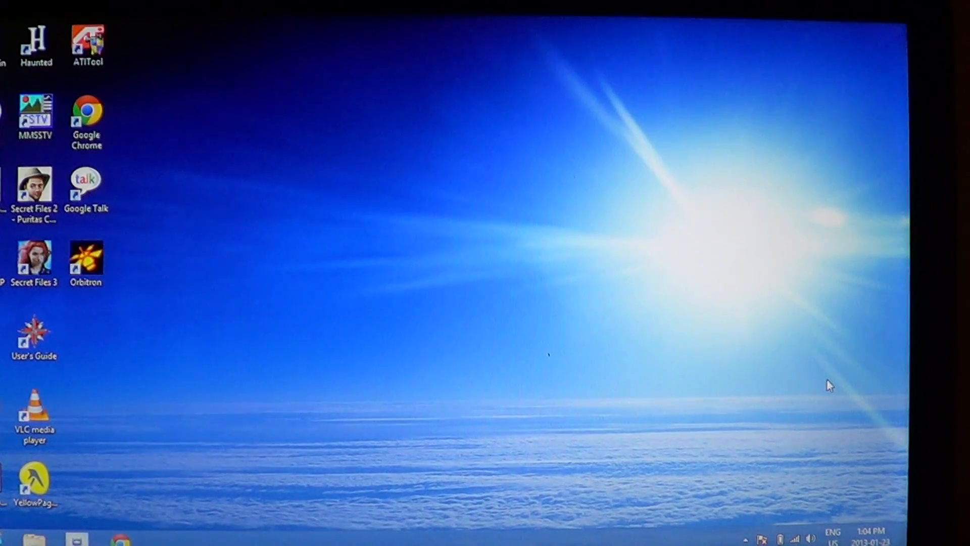